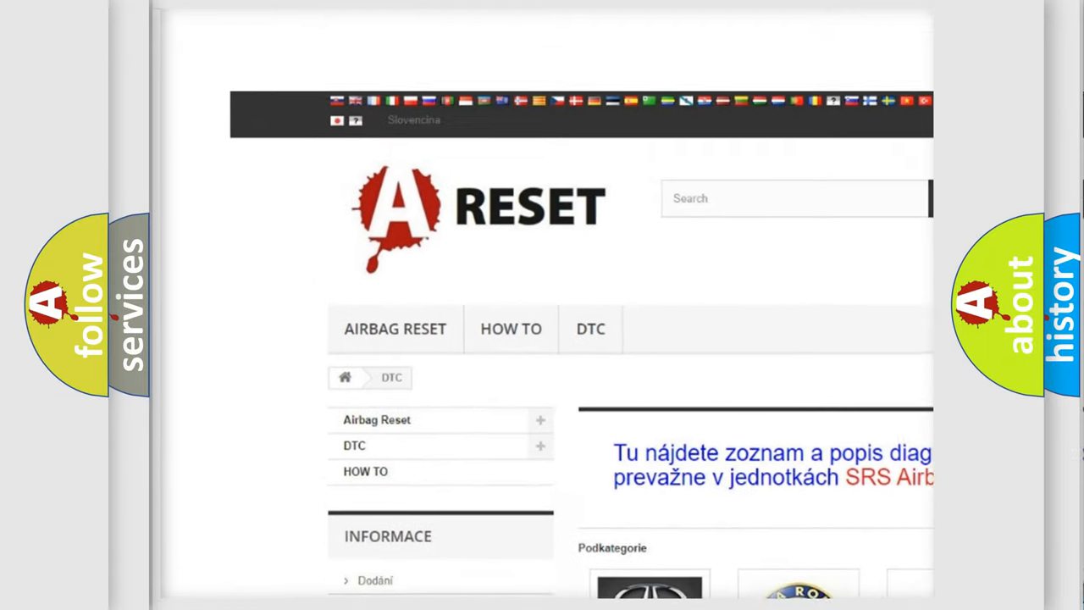
scroll("down", 3)
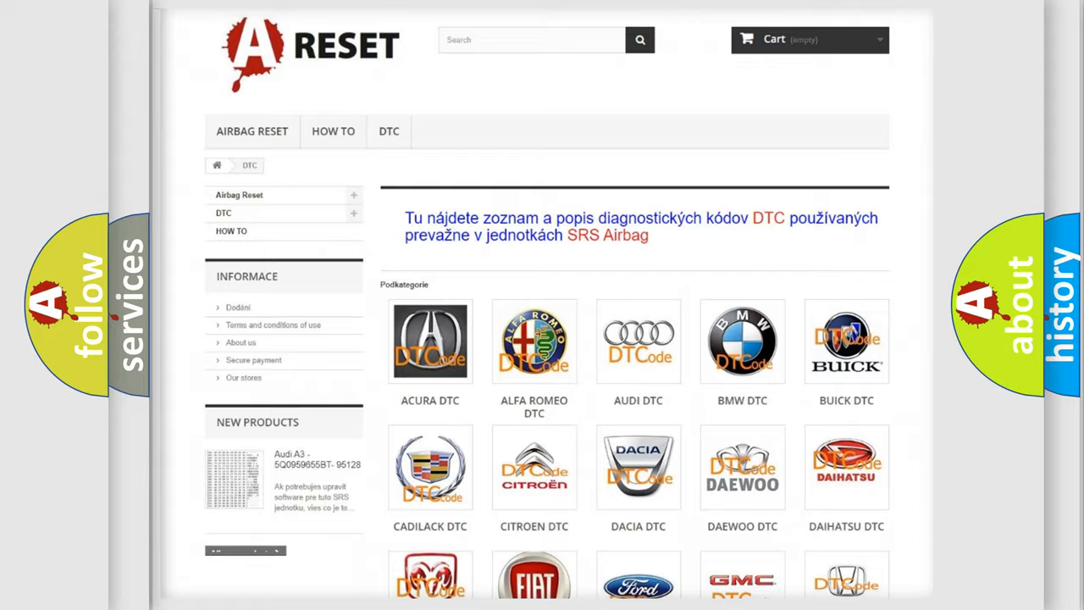
scroll("down", 3)
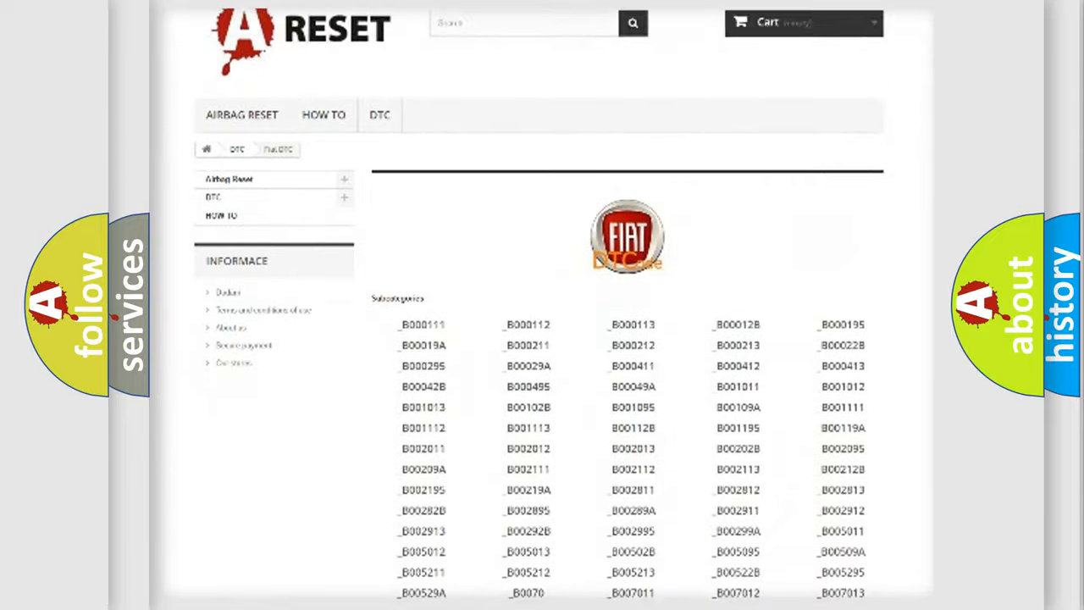
scroll("down", 3)
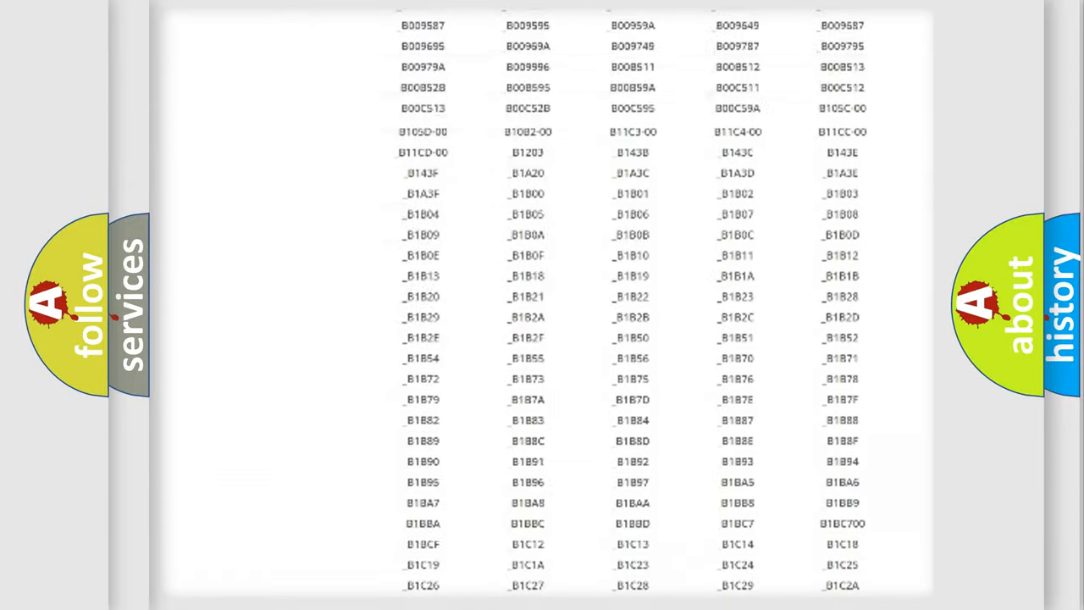
scroll("up", 3)
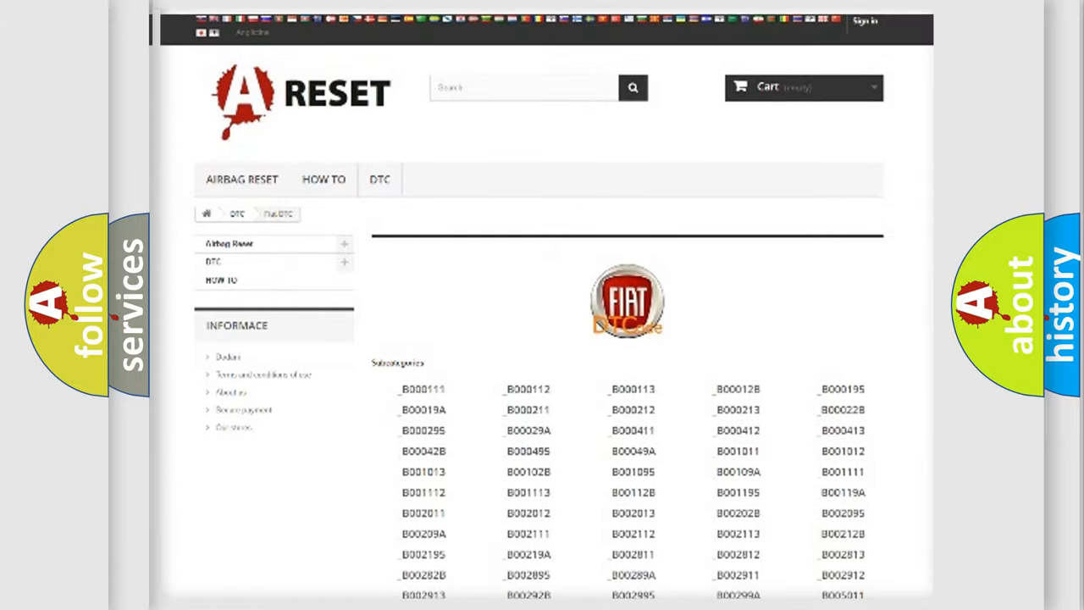